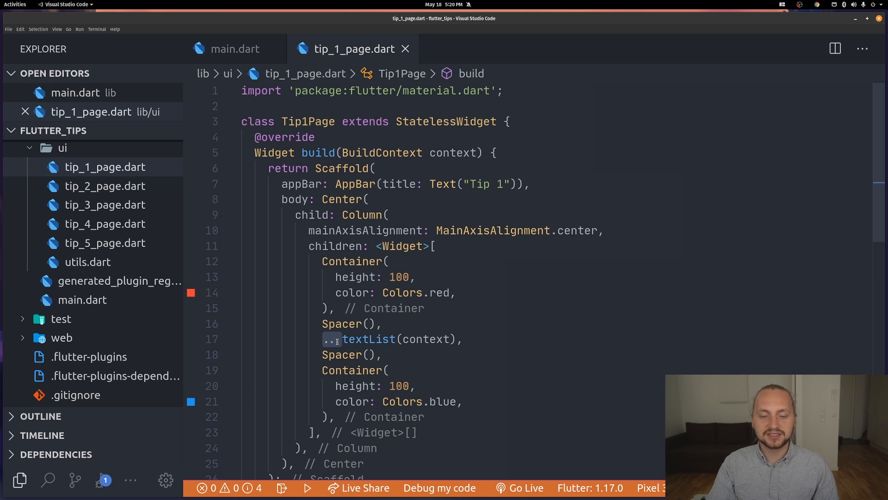
mouse_move(368, 339)
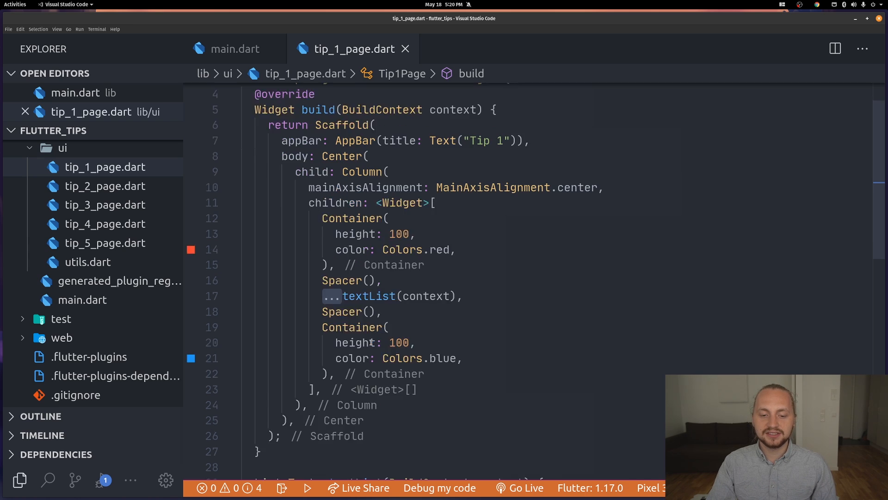
Scroll down through the running Tip 1 screen in the emulator.
scroll(down, 3)
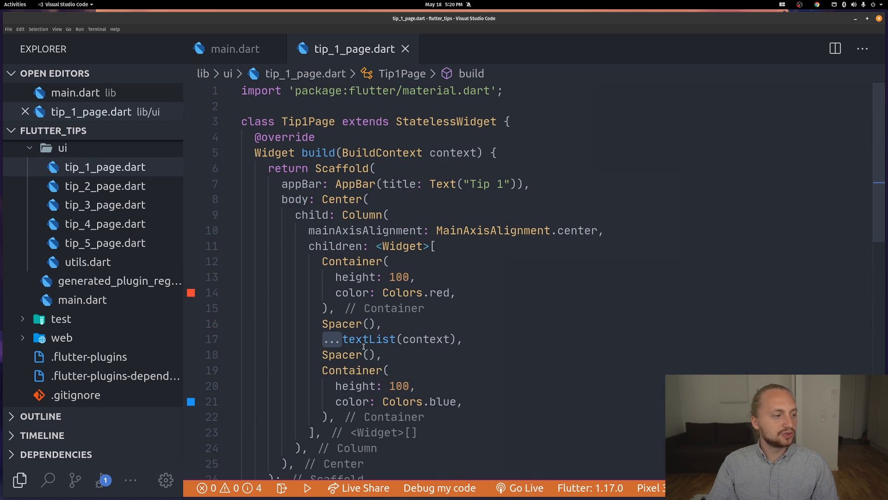
scroll(down, 3)
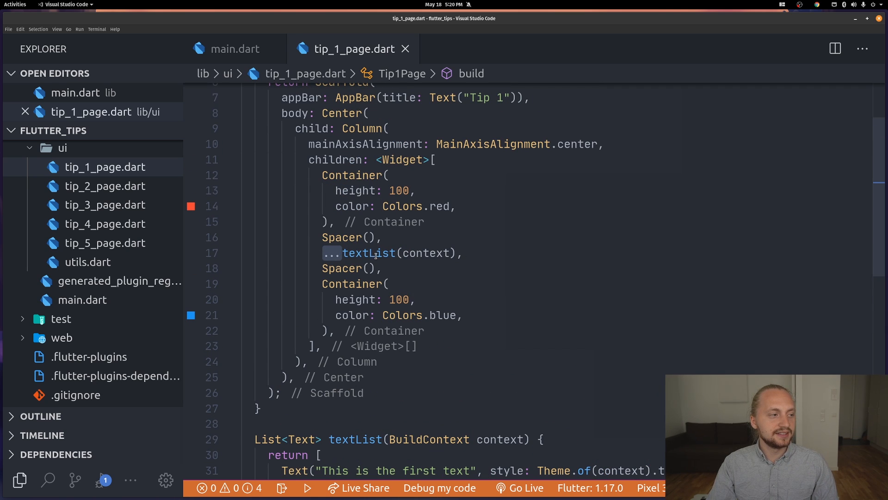
mouse_move(367, 253)
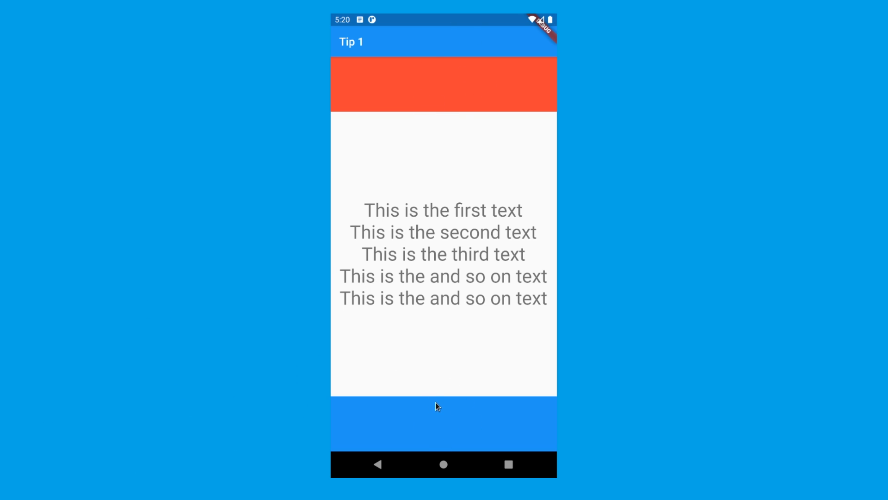
mouse_move(448, 256)
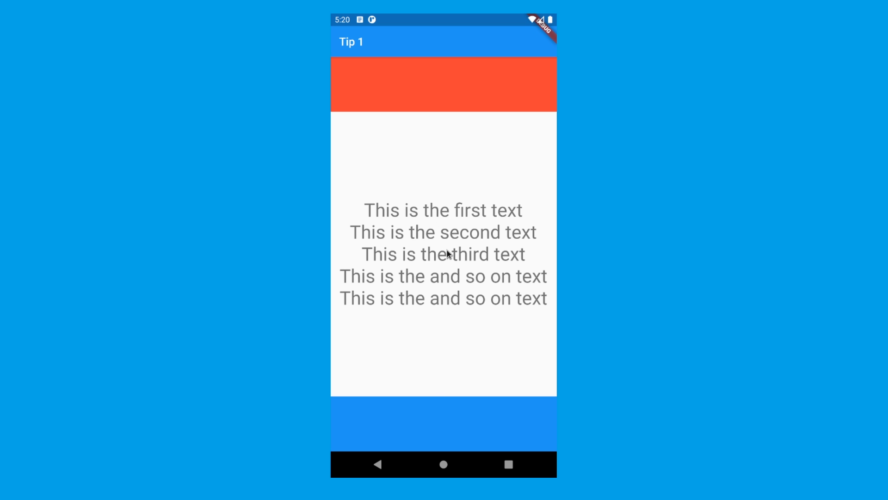
mouse_move(438, 237)
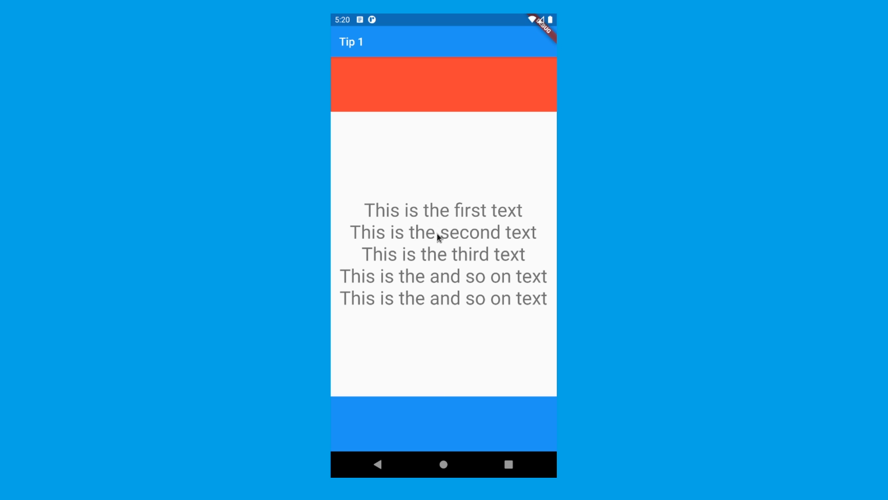
mouse_move(418, 249)
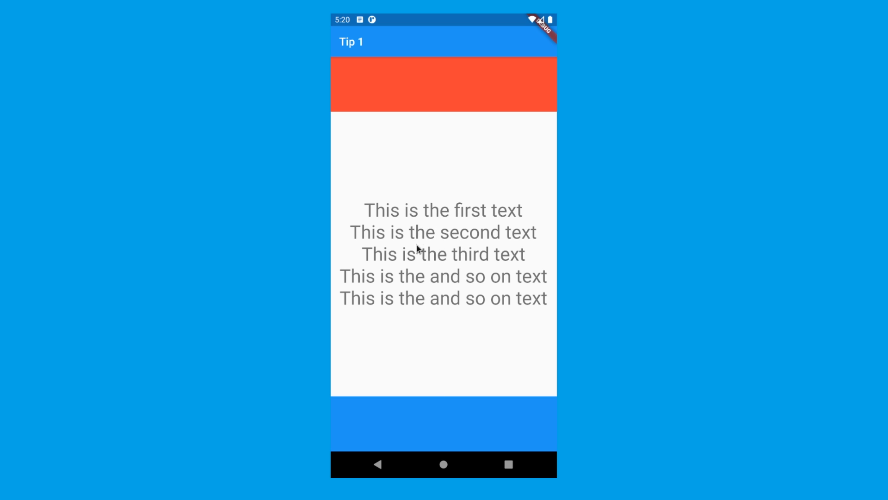
mouse_move(438, 276)
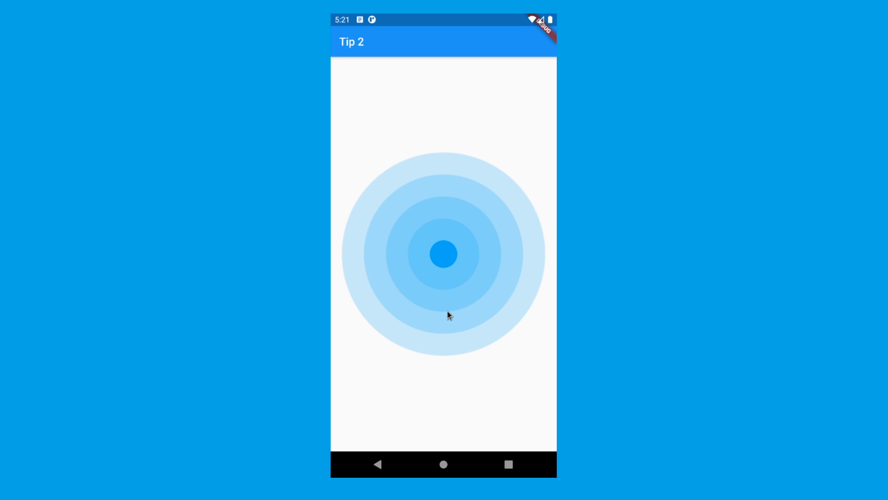
Tap the Tip 2 circle to toggle it between open and closed.
click(444, 254)
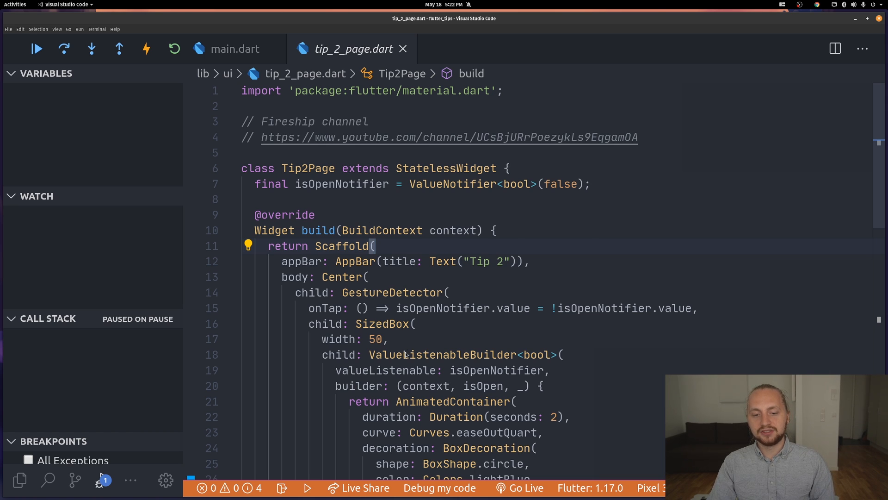
scroll(down, 3)
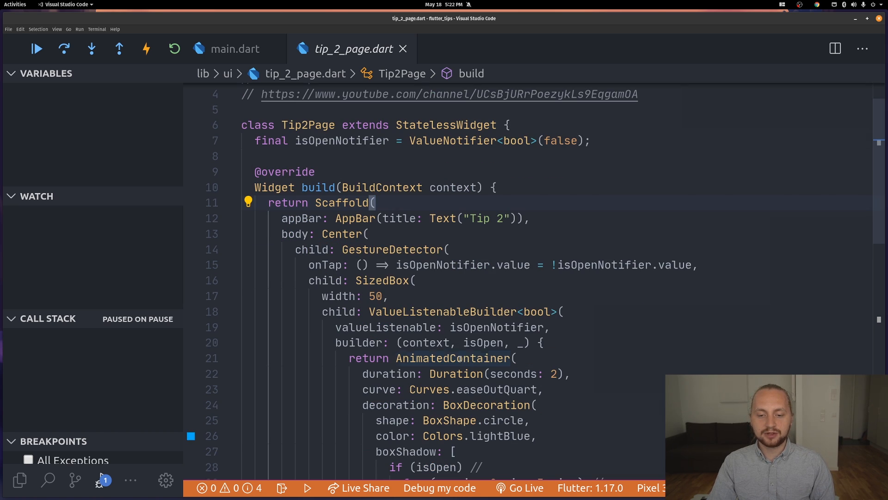
mouse_move(635, 399)
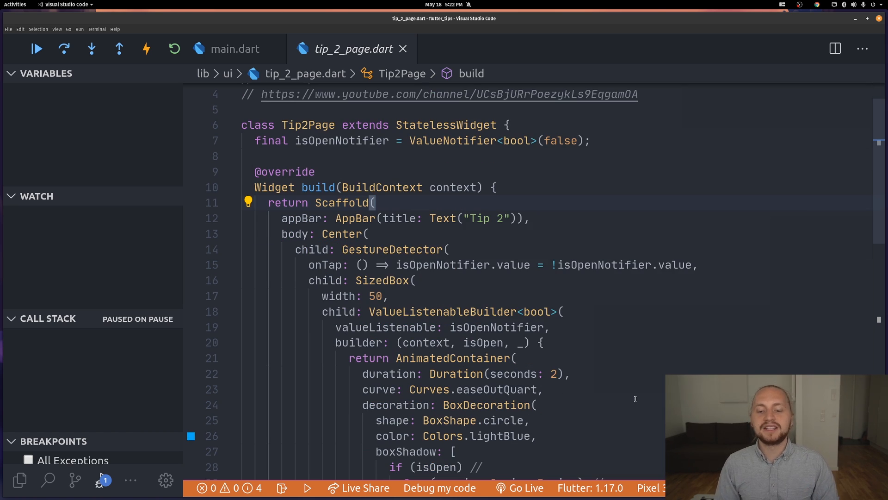
scroll(down, 3)
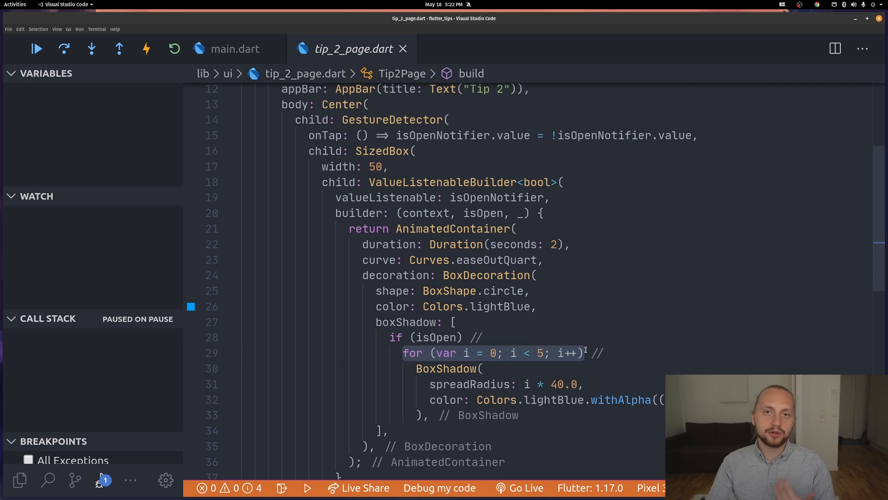
scroll(down, 3)
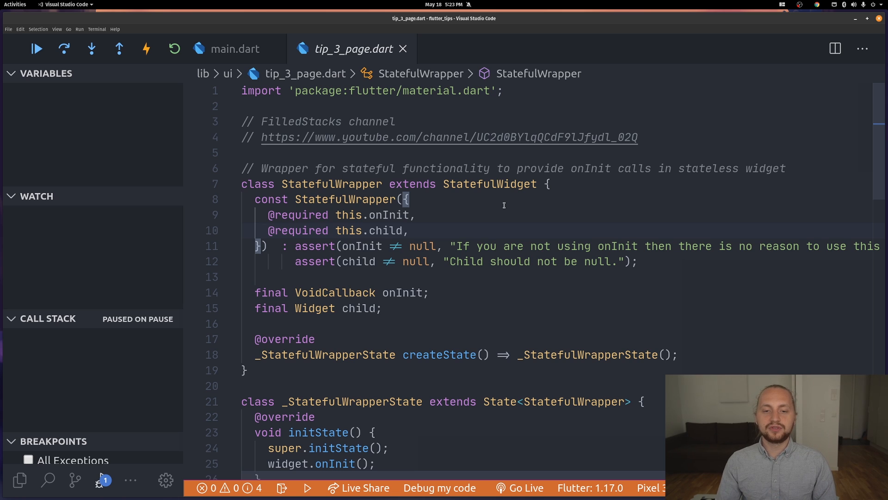
Show Tip3Page's async onInit code and hot restart the running app with it.
scroll(down, 3)
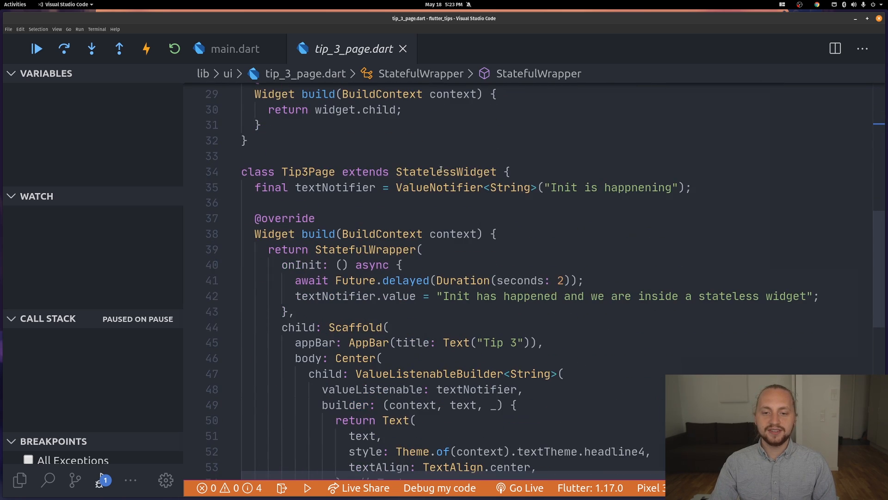
double_click(446, 172)
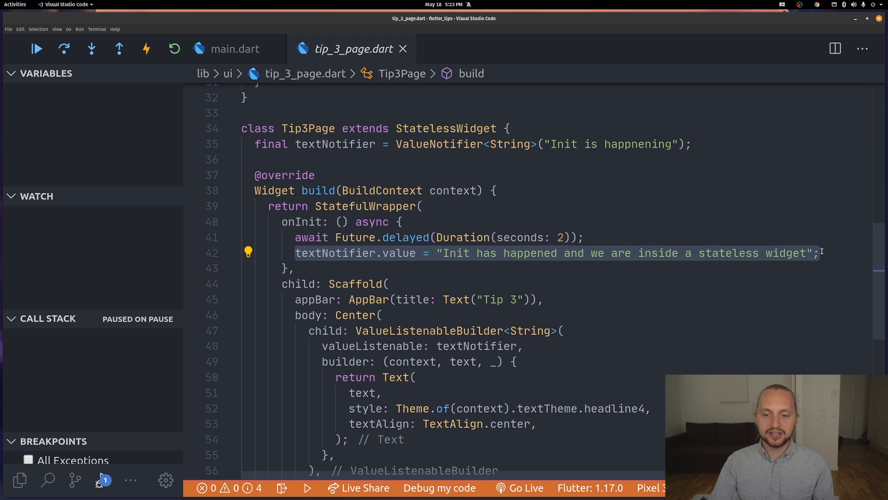
click(36, 48)
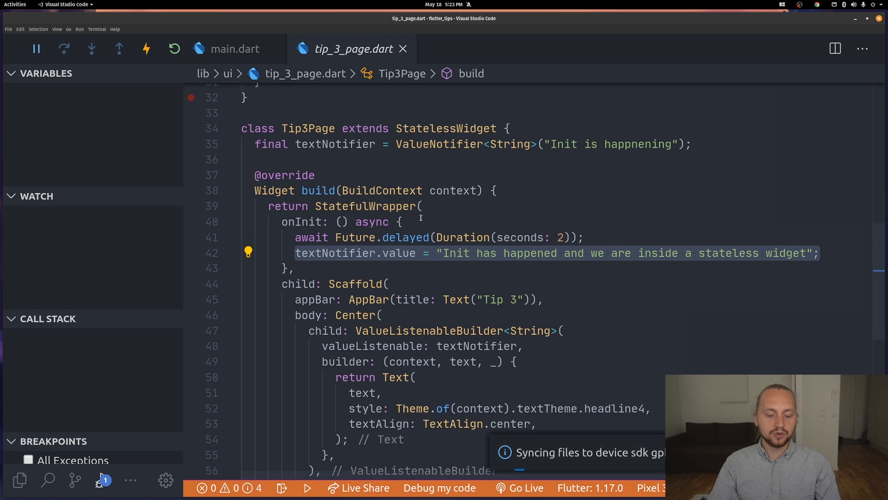
click(307, 487)
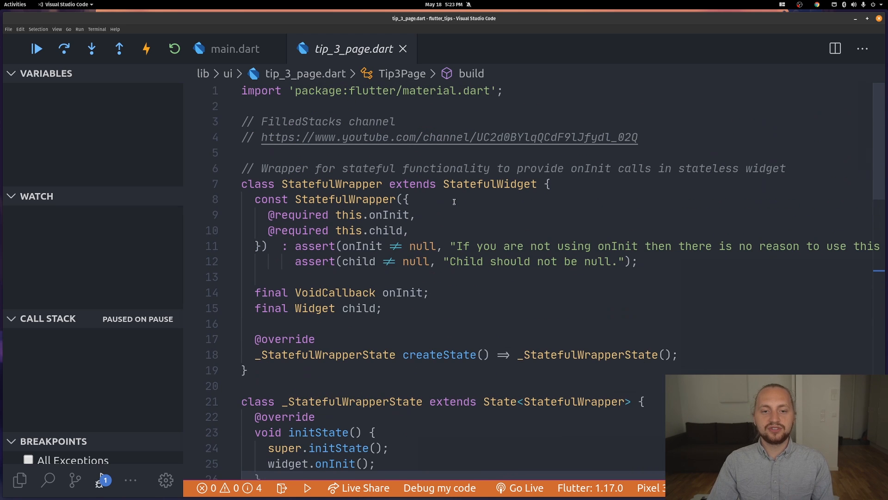
double_click(331, 141)
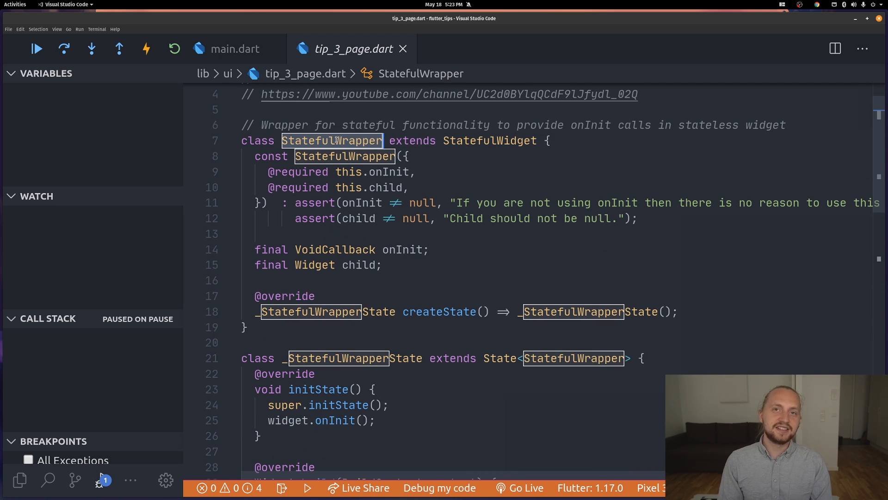
scroll(down, 3)
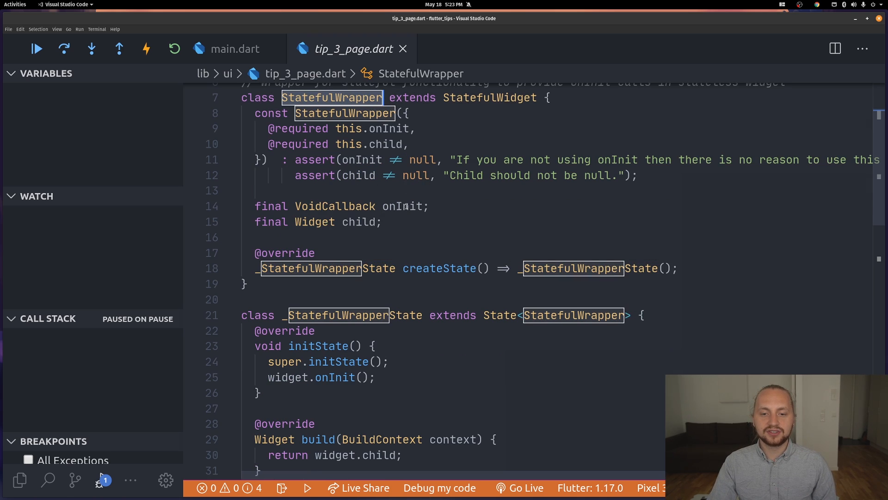
mouse_move(403, 206)
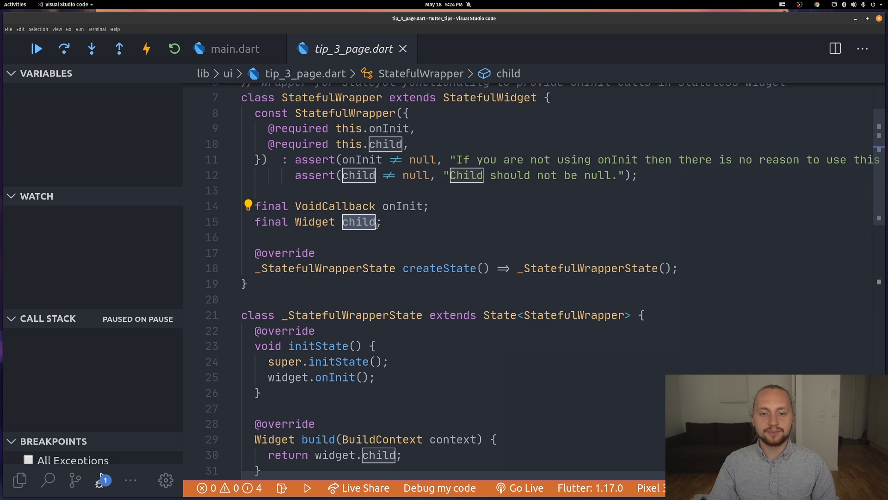
scroll(down, 3)
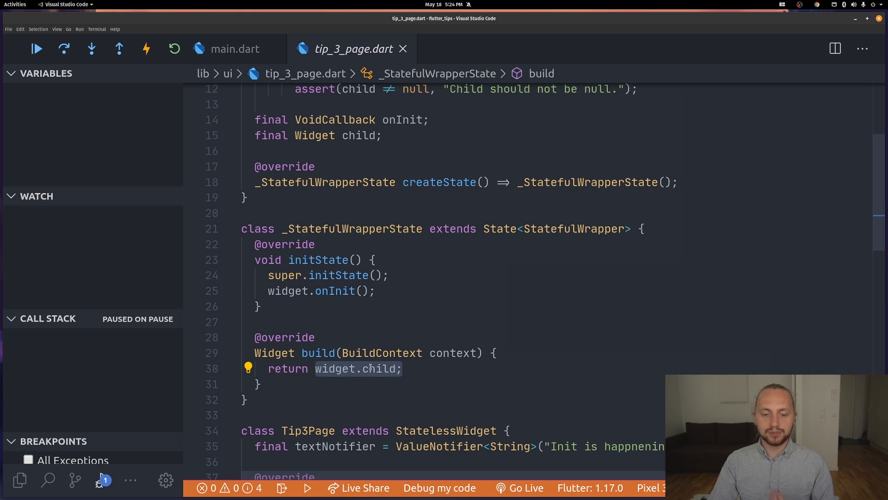
scroll(down, 3)
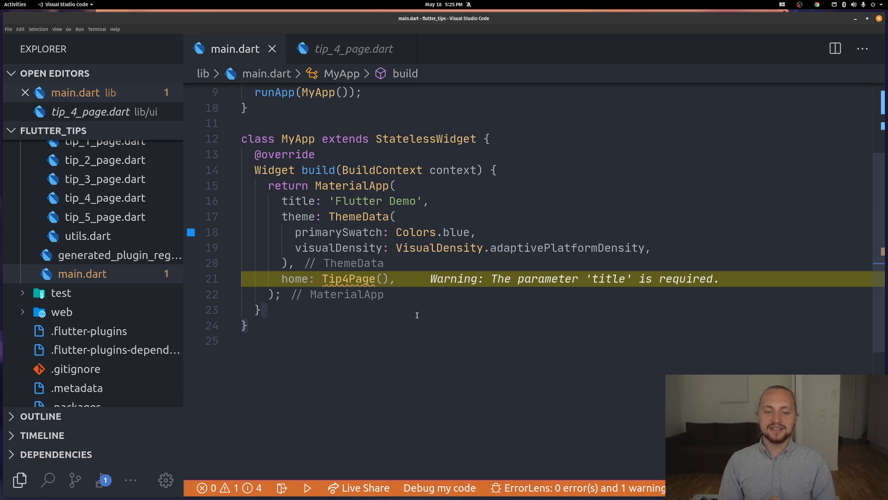
mouse_move(349, 279)
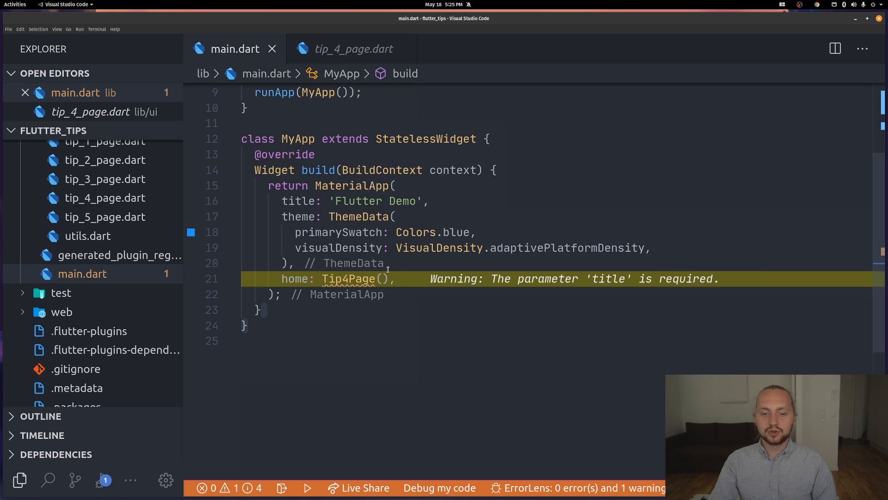
Inspect Tip4Page's title parameter and set home to Tip4Page(title: null) in main.dart.
click(352, 49)
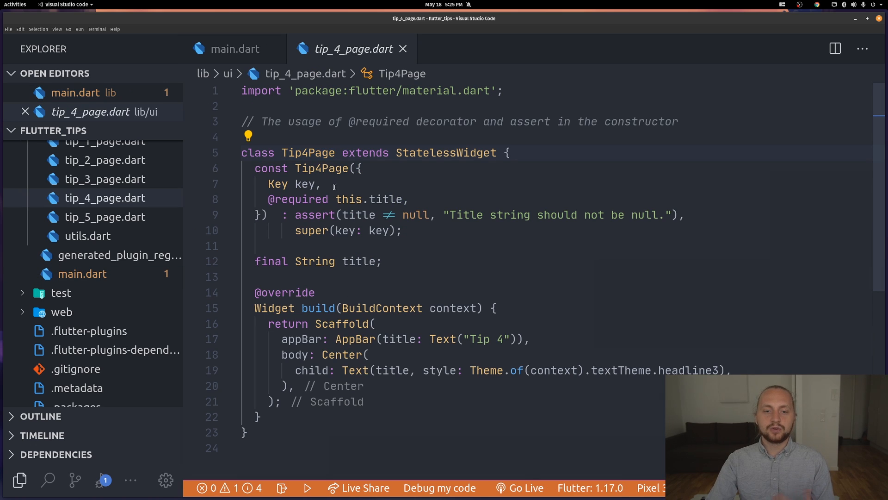
double_click(299, 199)
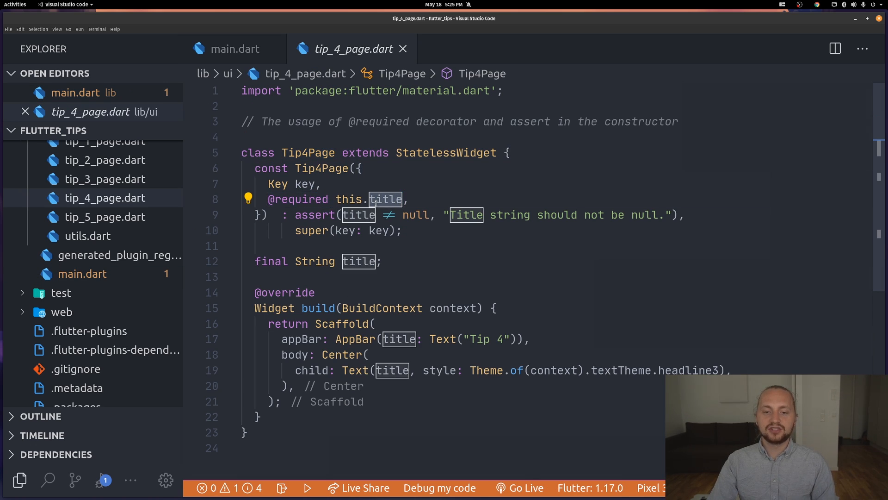
click(231, 49)
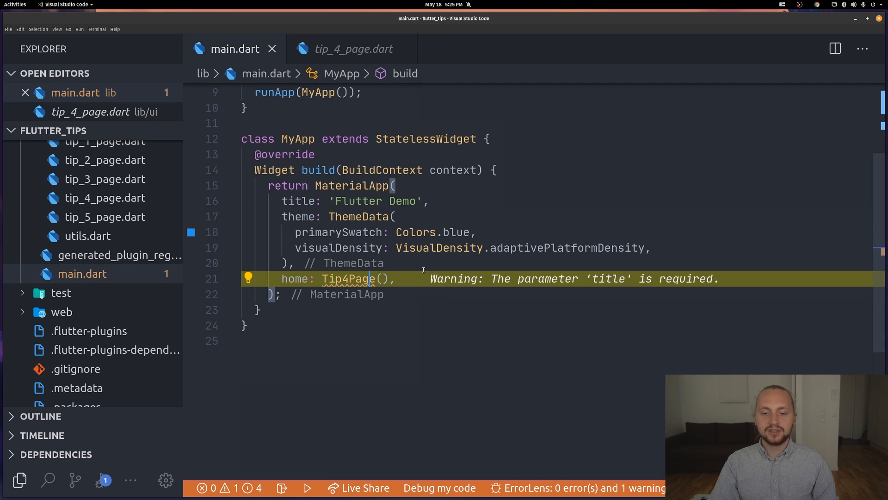
text(title:)
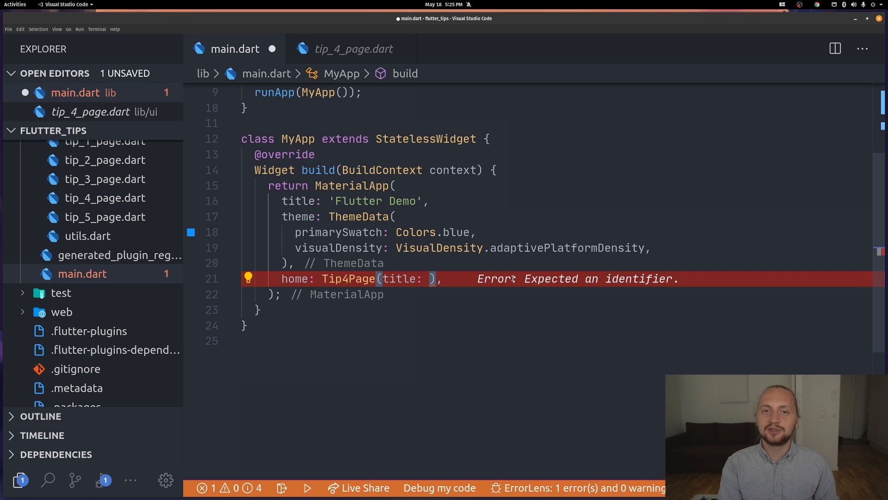
text(null)
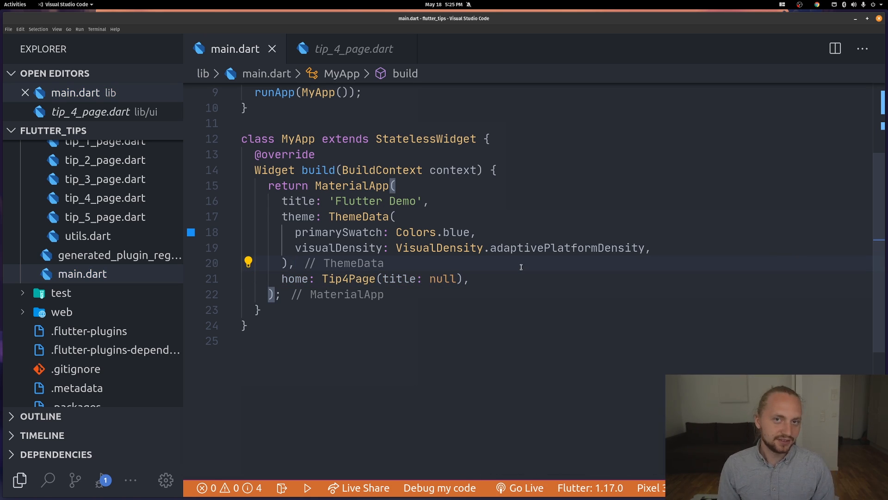
mouse_move(280, 374)
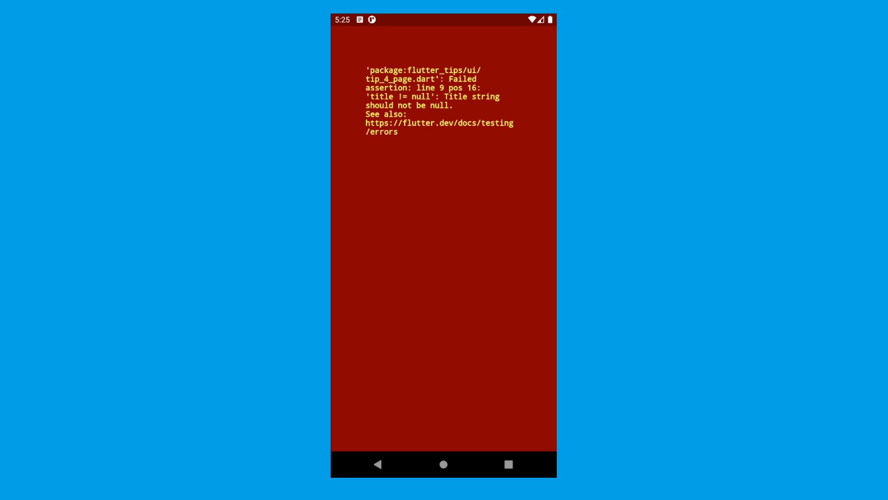
mouse_move(458, 116)
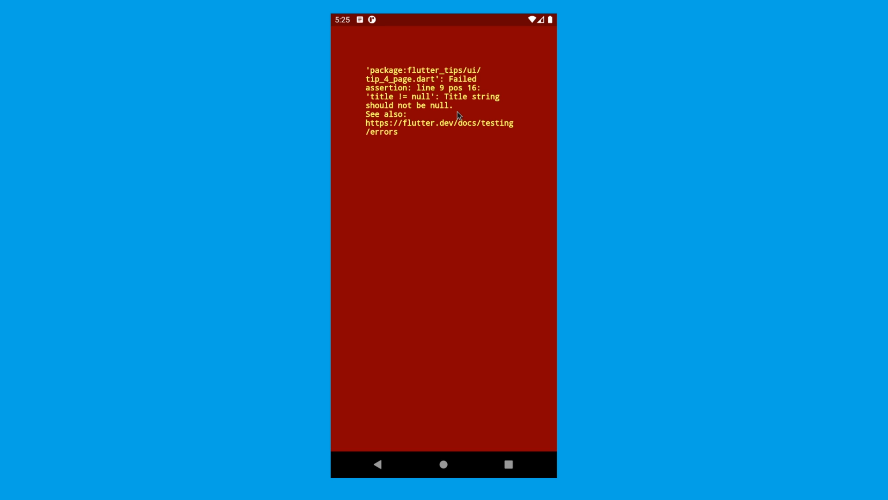
mouse_move(469, 115)
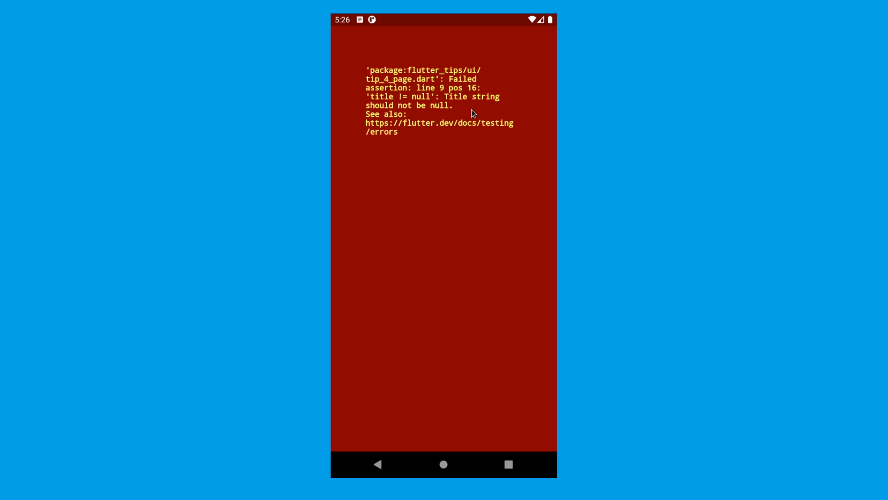
mouse_move(379, 100)
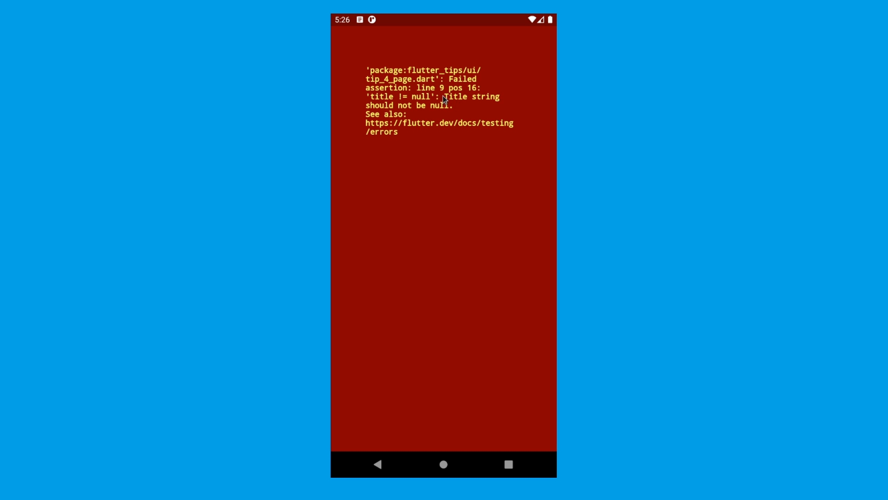
mouse_move(458, 107)
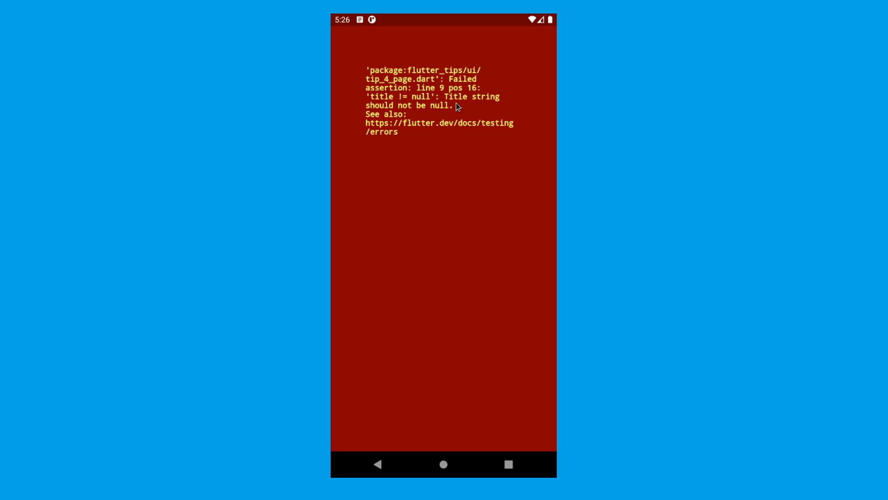
mouse_move(414, 113)
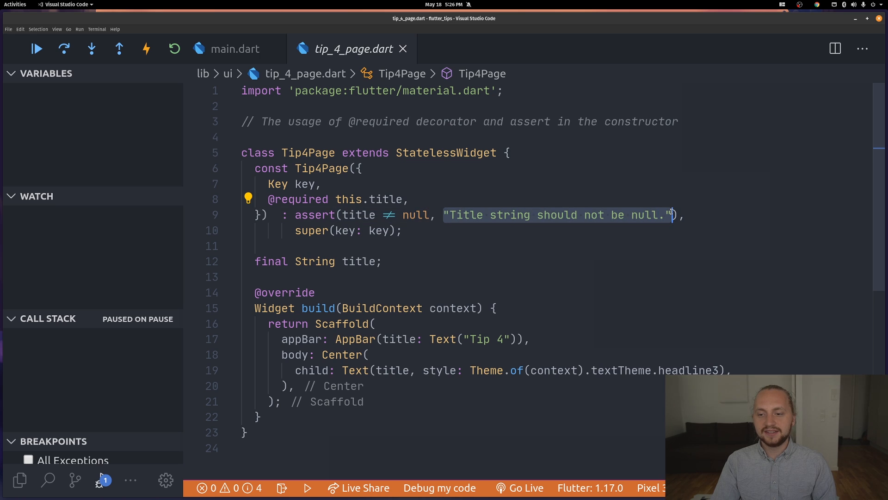
mouse_move(663, 245)
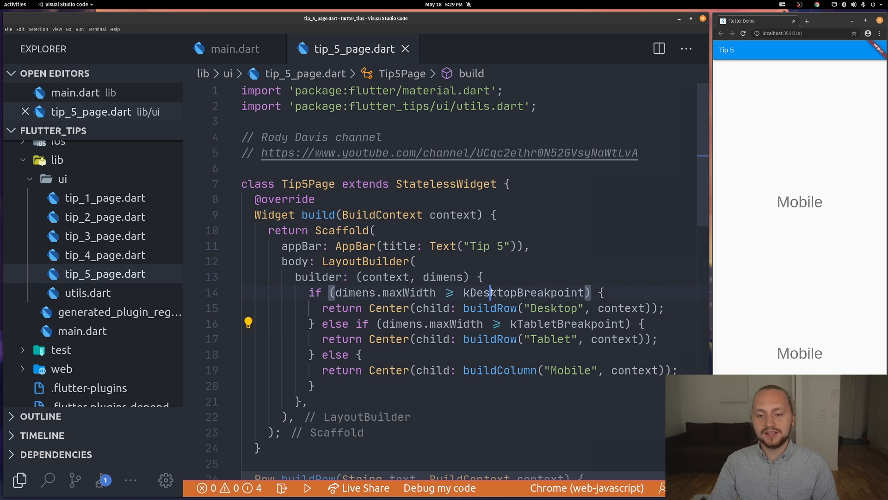
Highlight the kDesktopBreakpoint constant in the Tip 5 layout code.
double_click(524, 293)
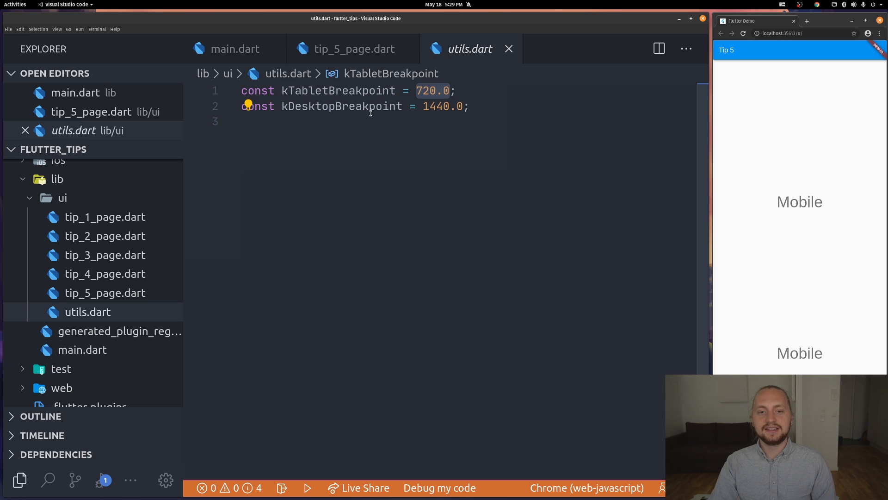
mouse_move(426, 110)
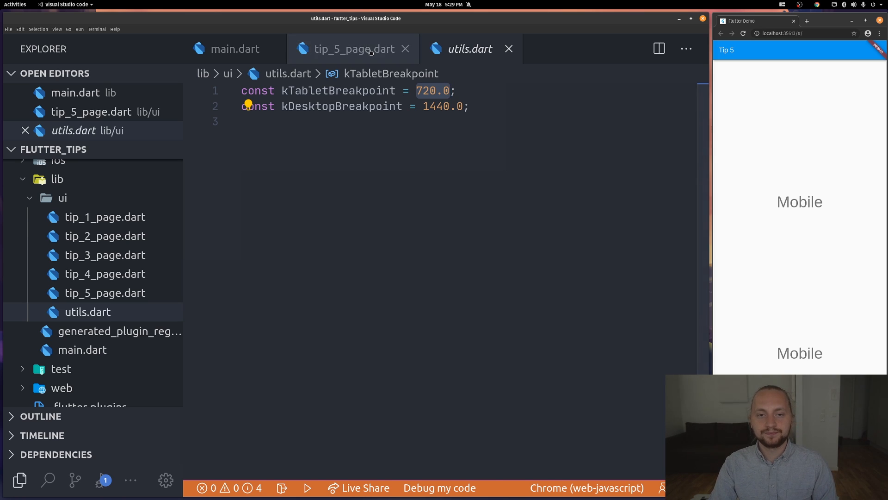
click(352, 49)
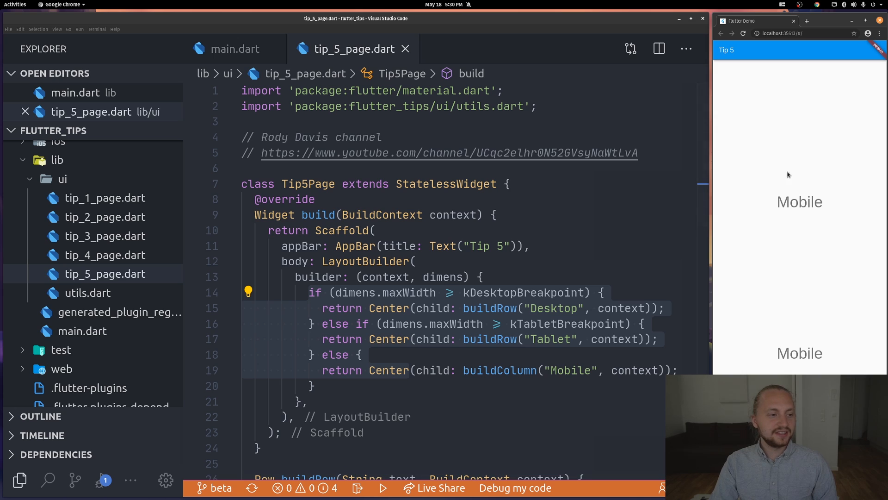
mouse_move(825, 172)
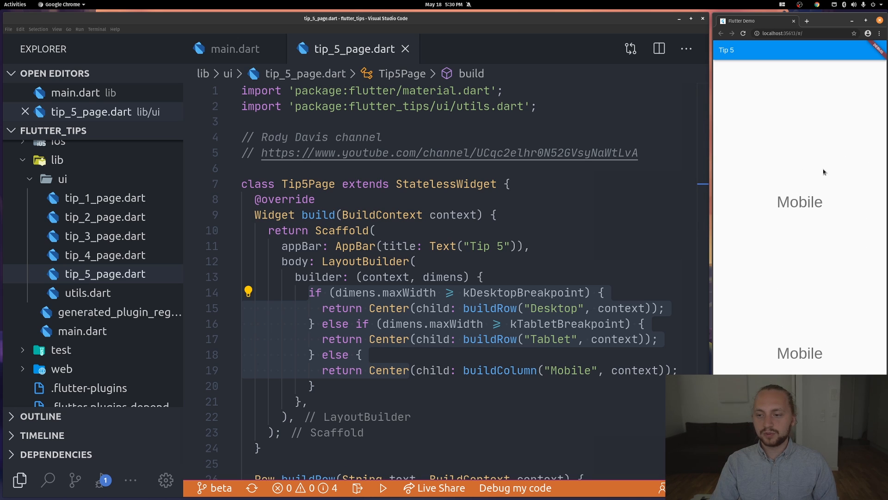
mouse_move(709, 248)
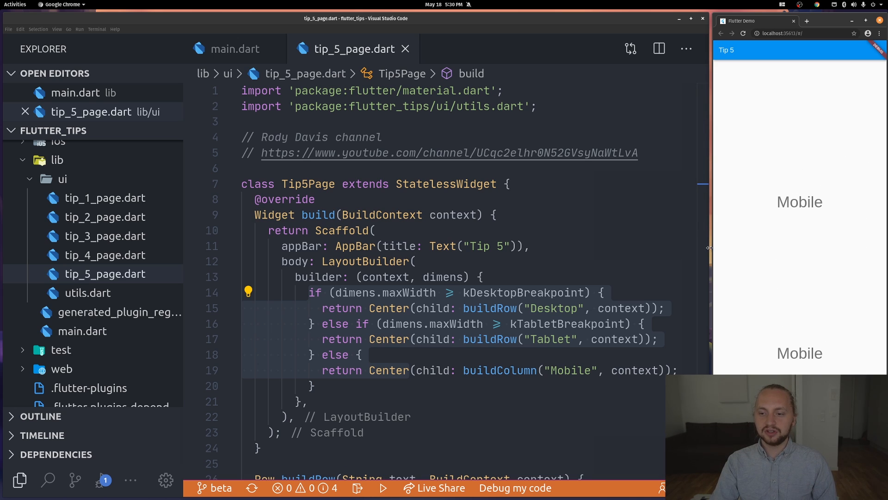